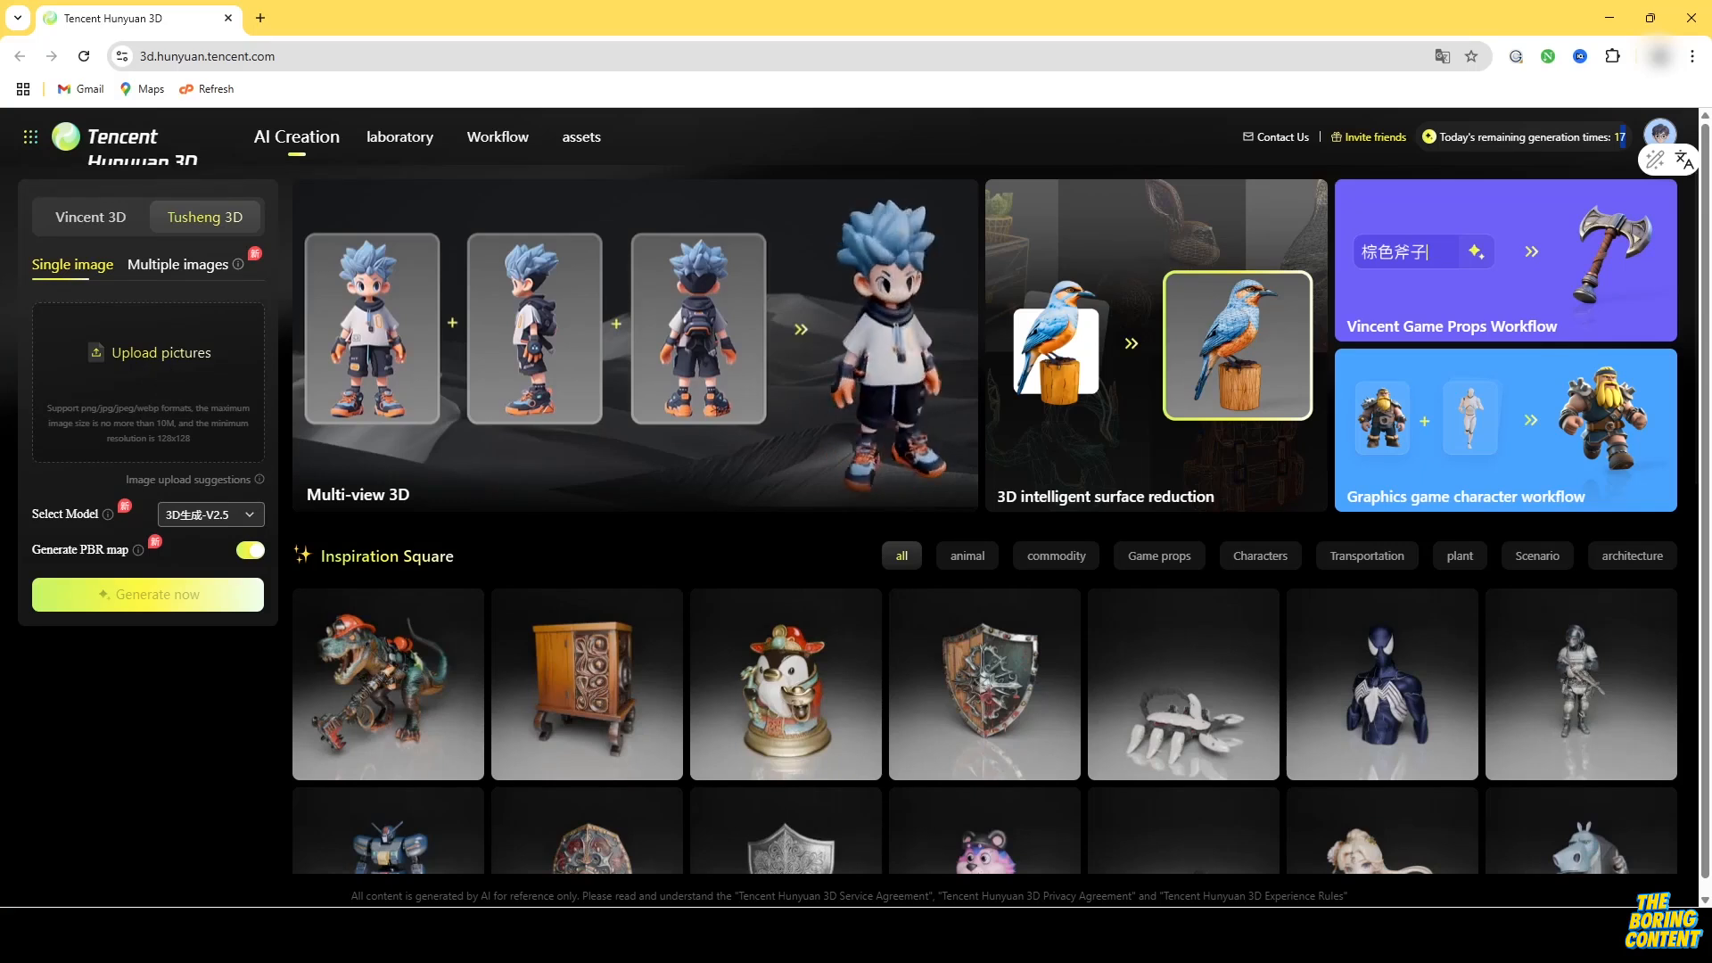
# Step: Upload the full-body Deadpool photo as the single reference image
pyautogui.click(148, 352)
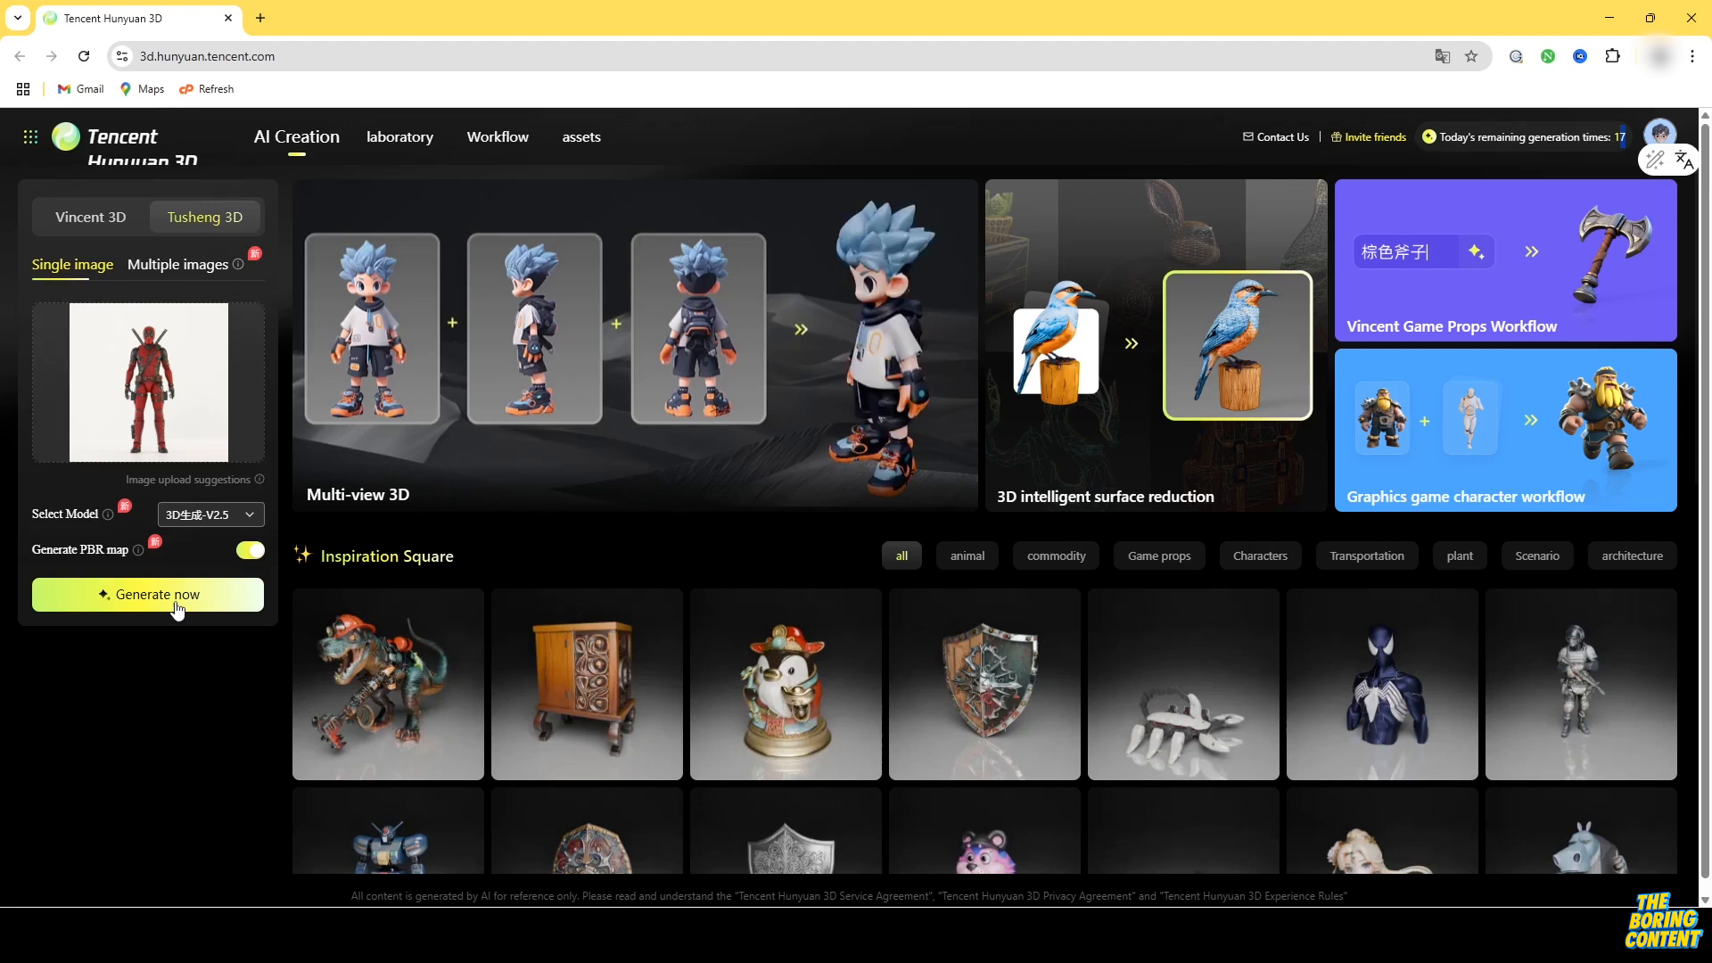
# Step: Start generating the PBR 3D model from the Deadpool photo
pyautogui.click(148, 594)
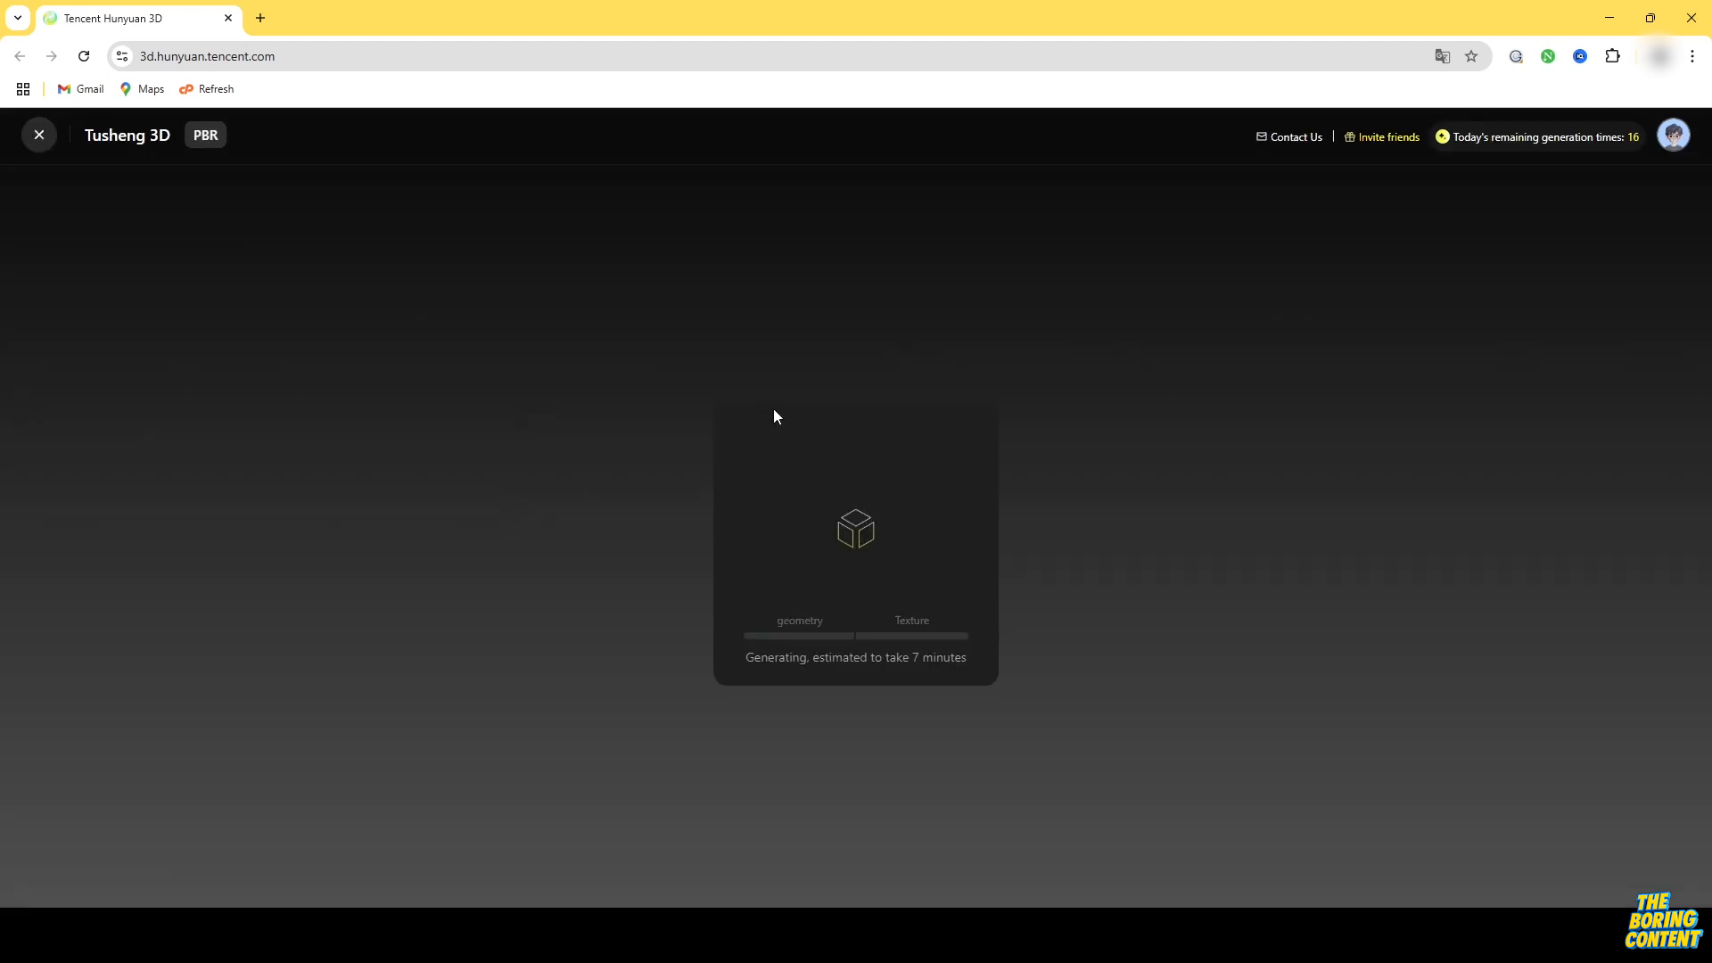
pyautogui.moveTo(888, 542)
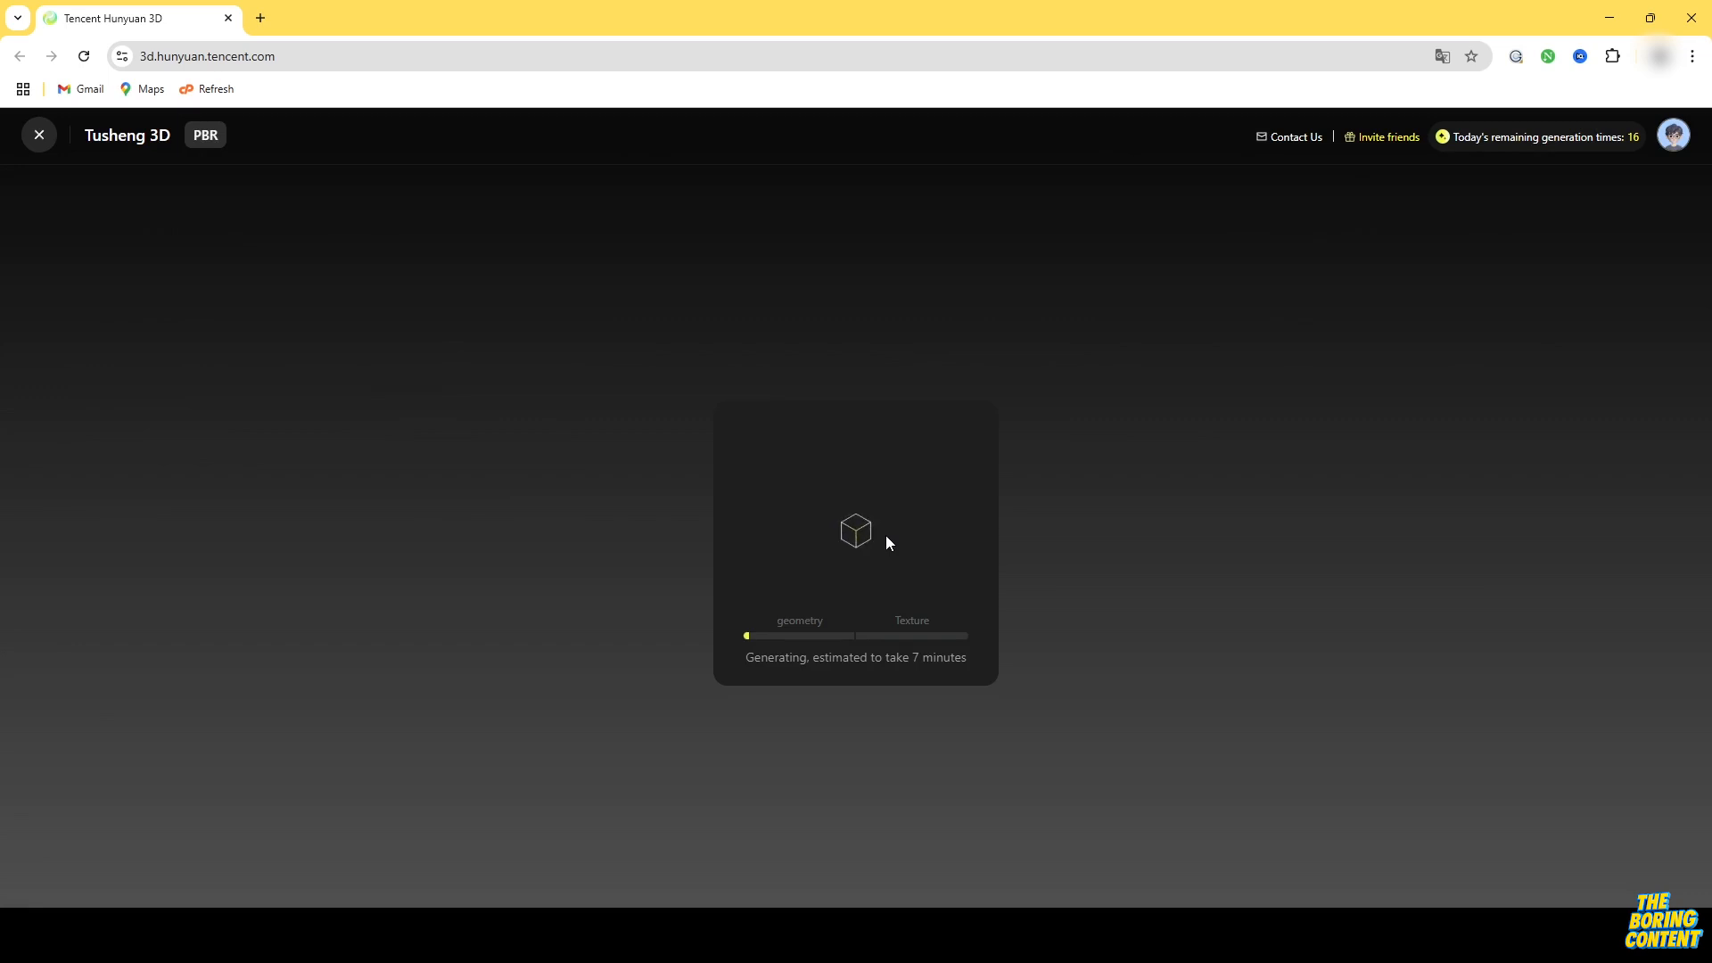
pyautogui.moveTo(1075, 523)
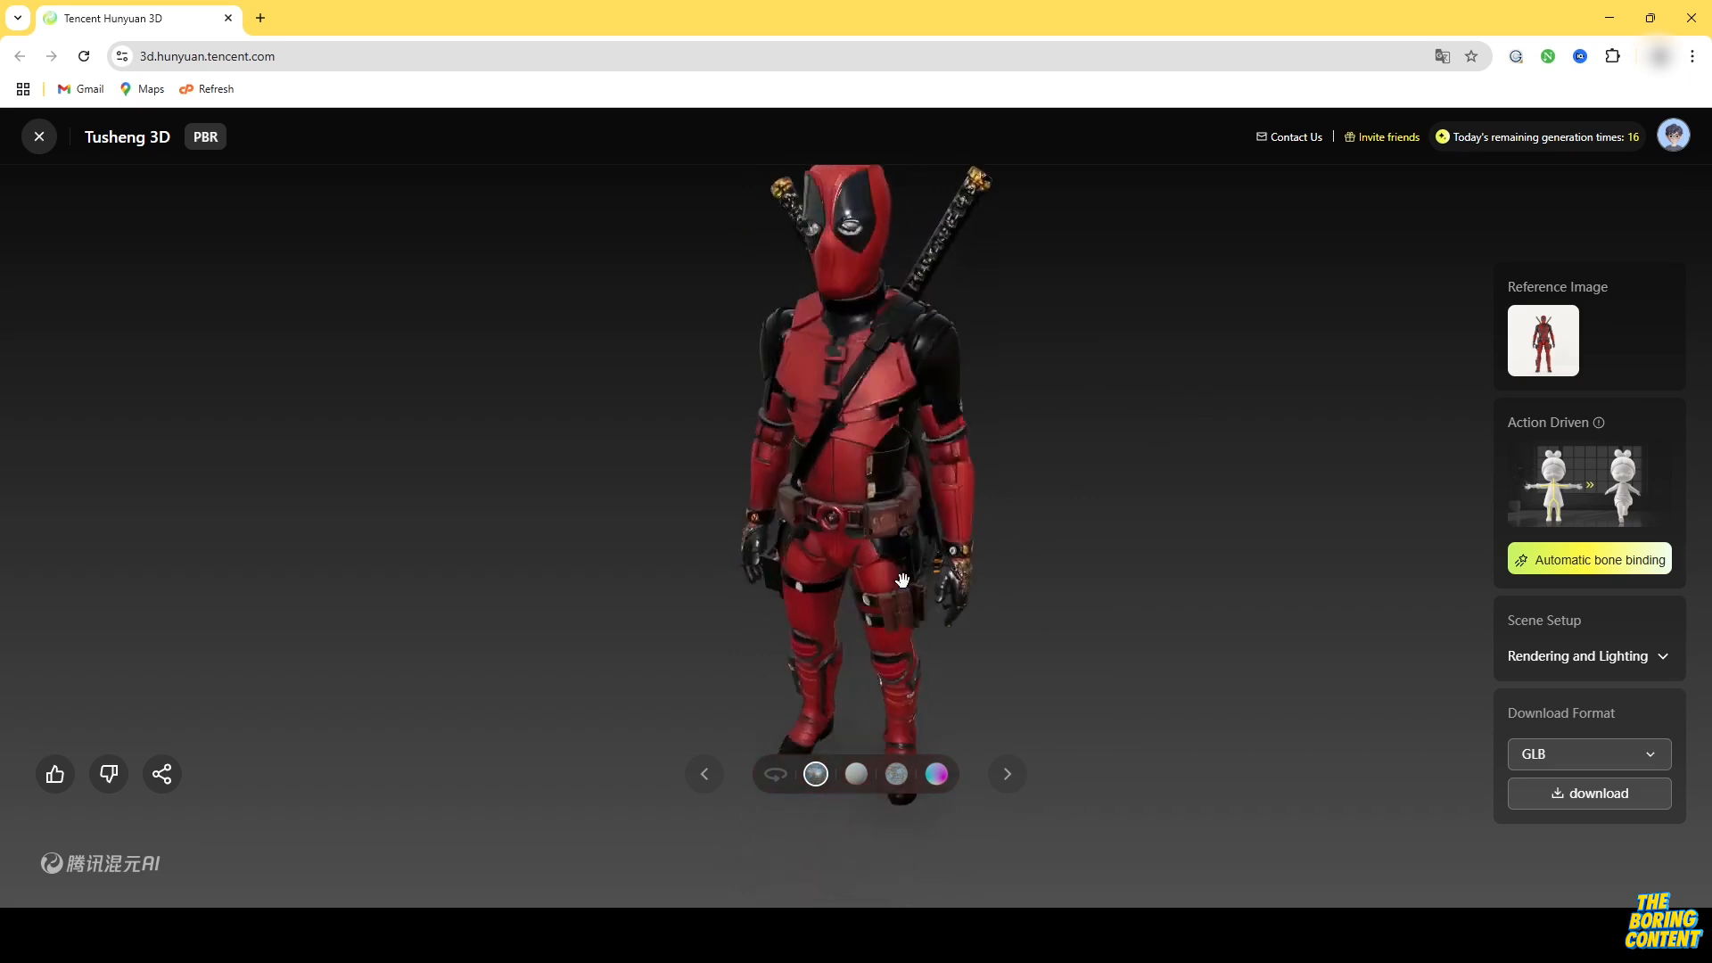
# Step: Preview the Deadpool model as white model, another mode and normal map, then back to textured
pyautogui.click(854, 774)
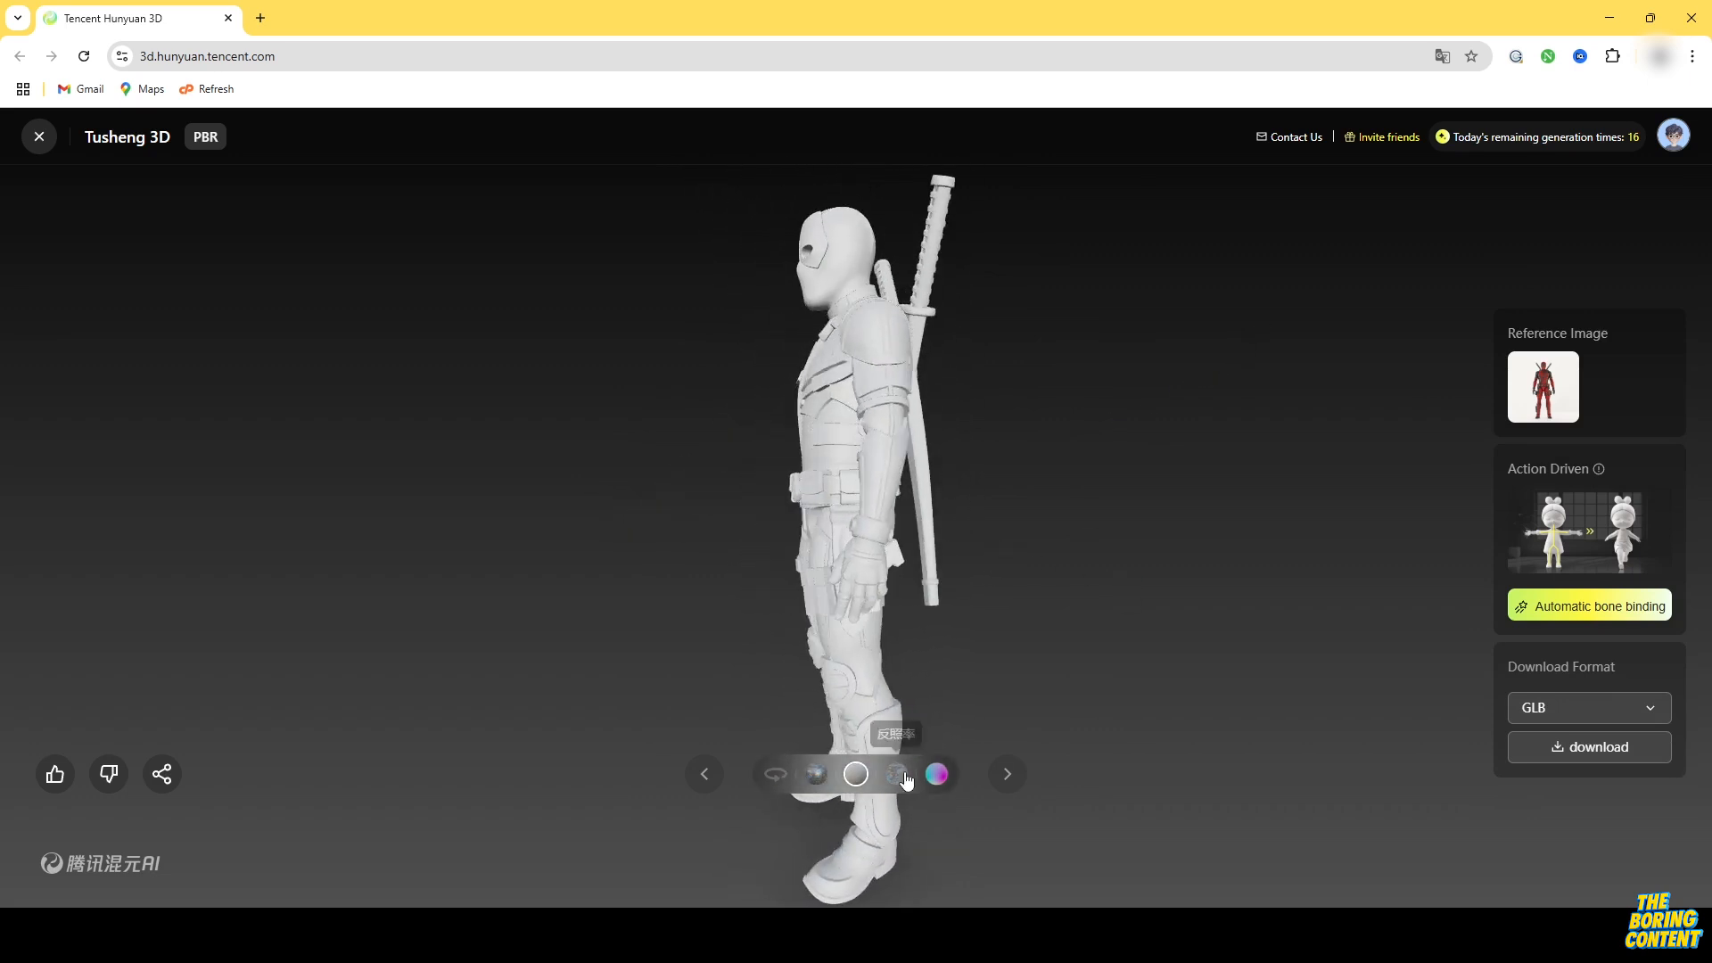
pyautogui.click(895, 774)
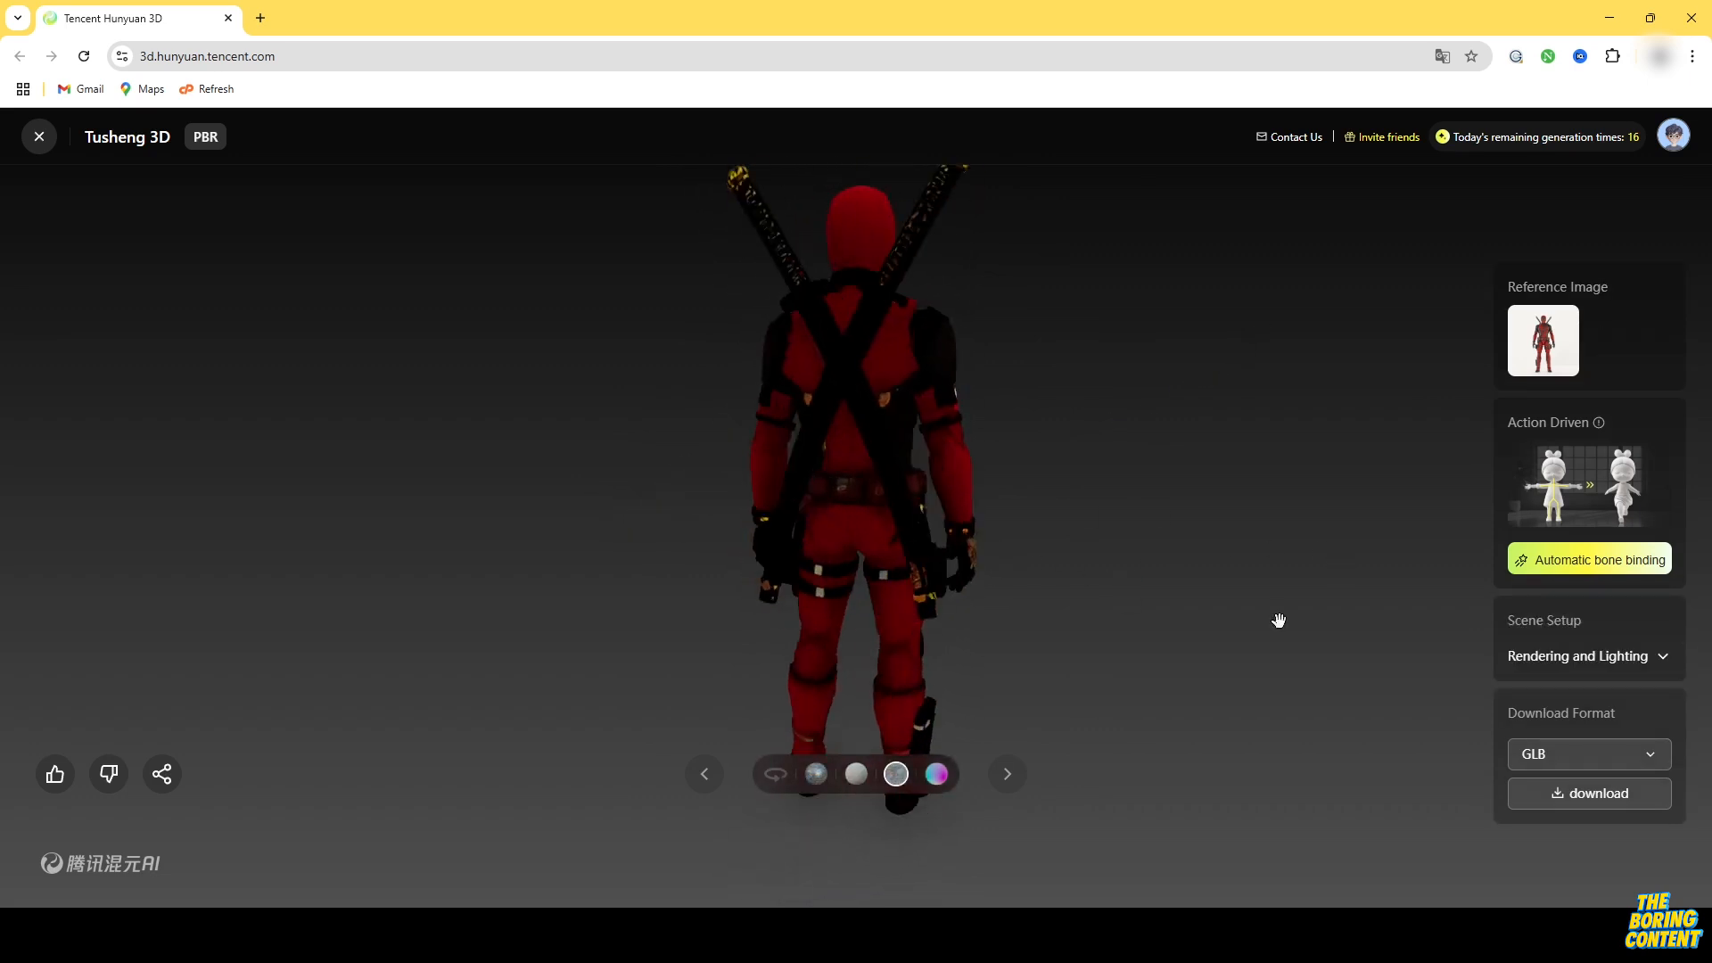
pyautogui.click(936, 772)
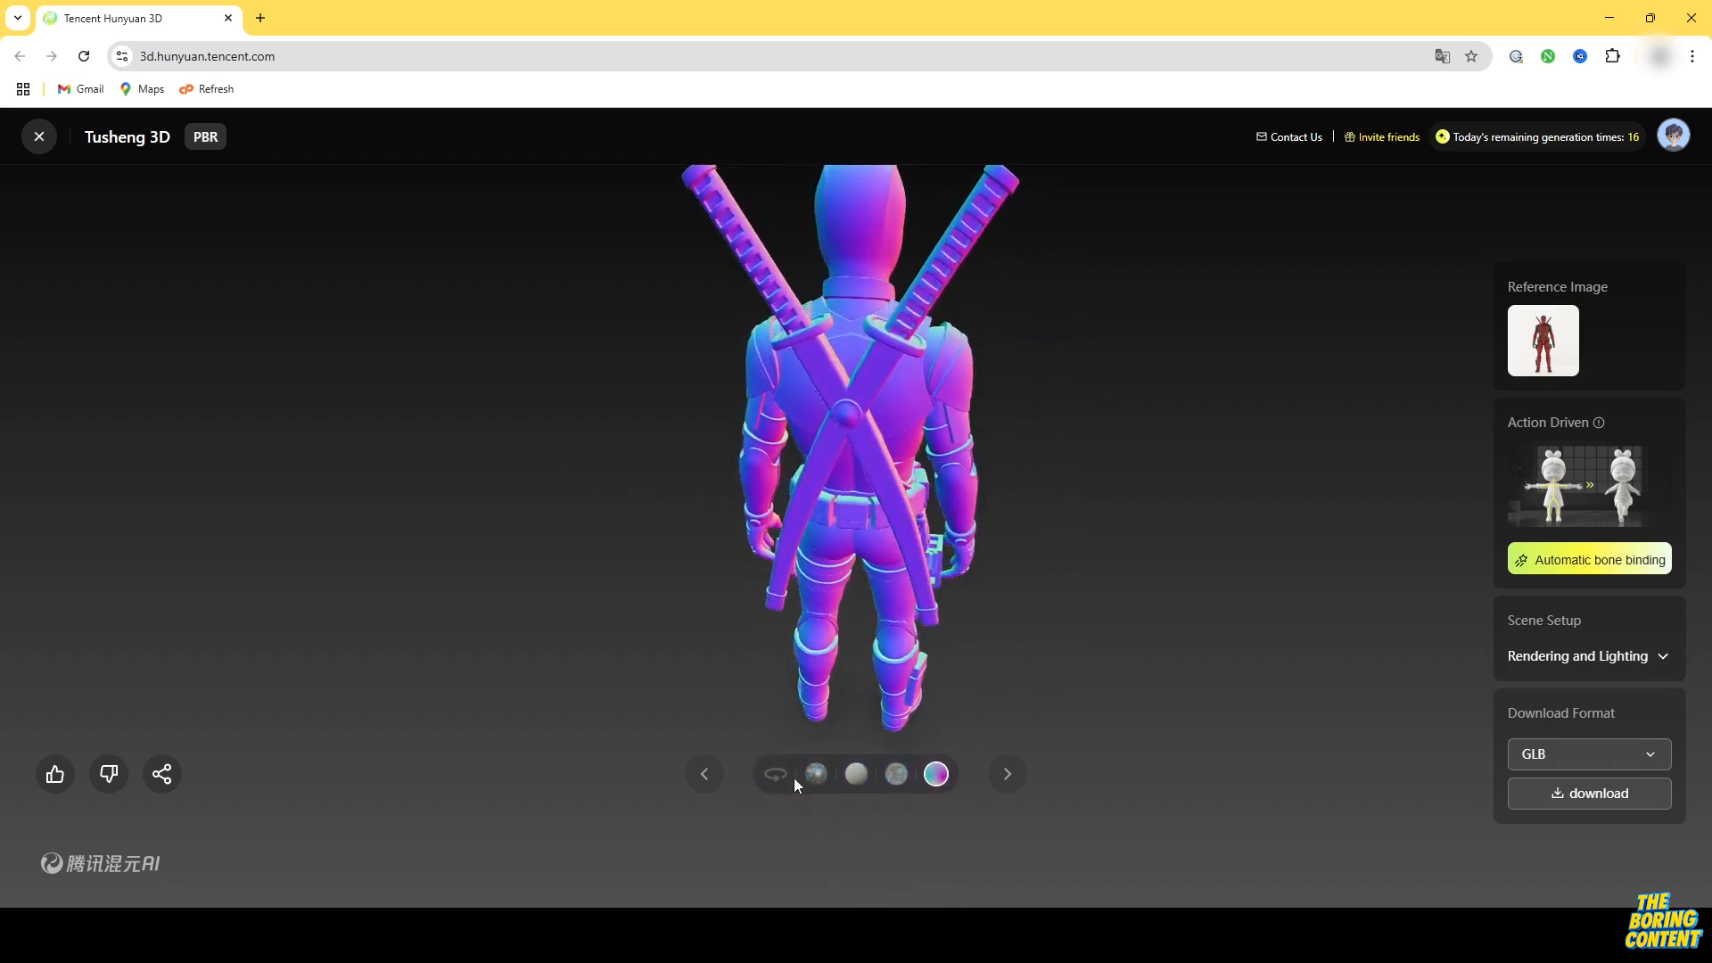
pyautogui.click(815, 774)
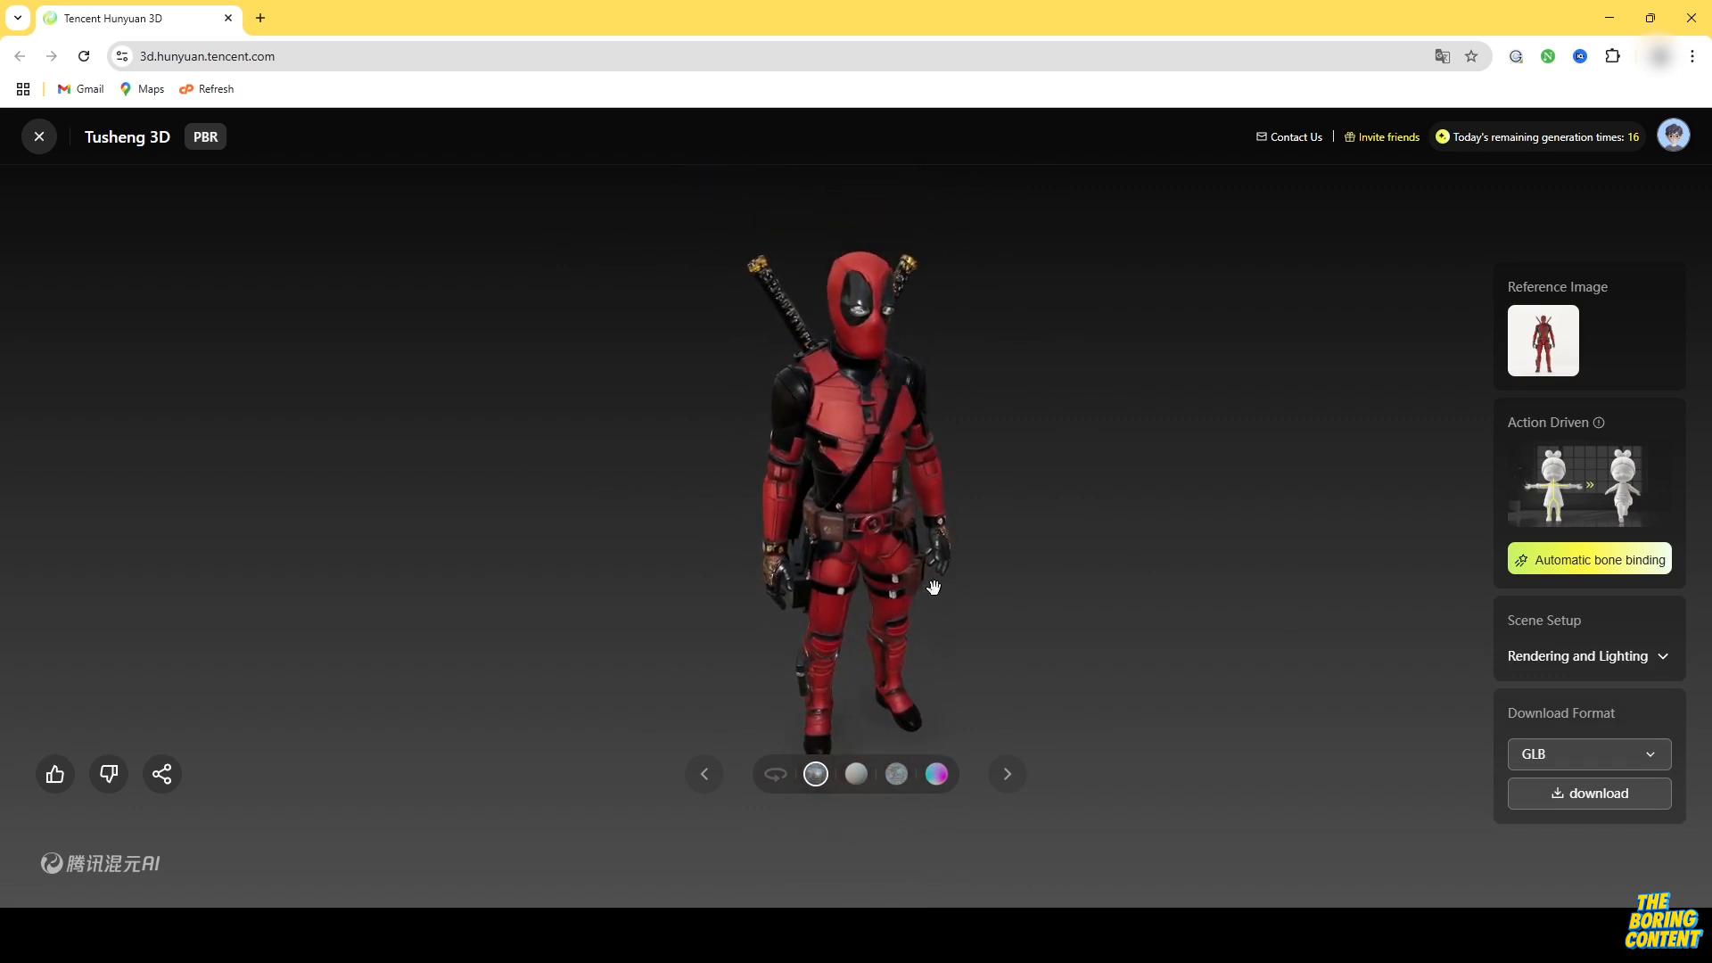
# Step: Set the download format to FBX and download the Deadpool model
pyautogui.click(1589, 752)
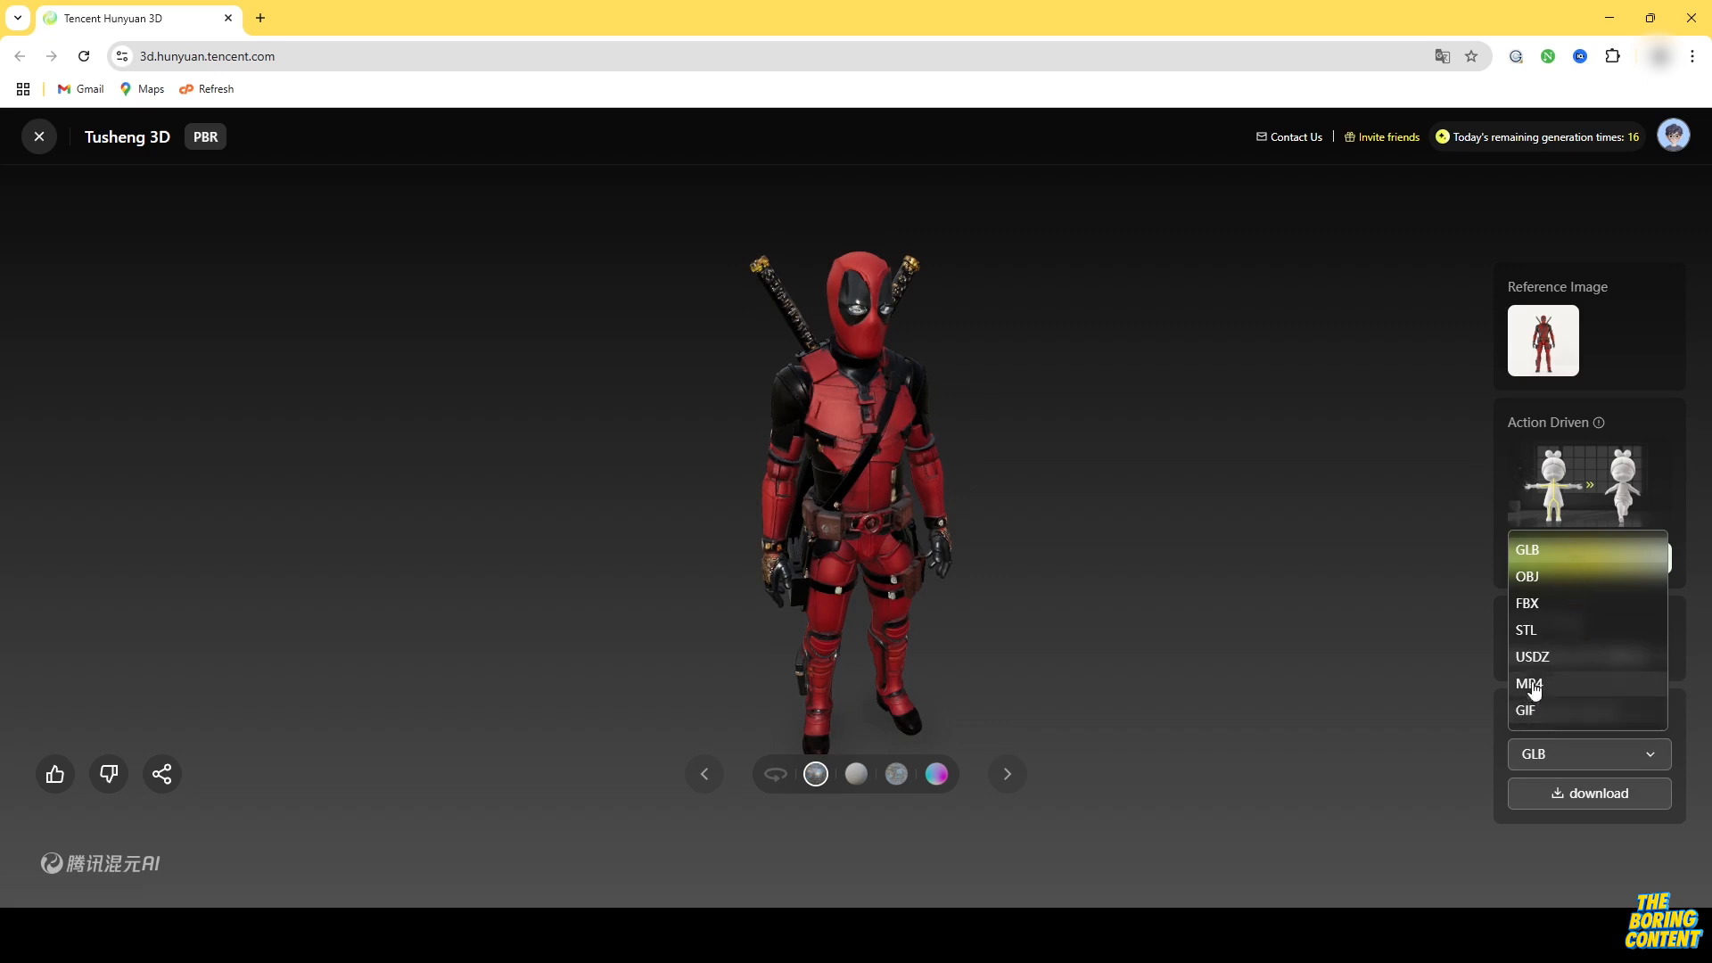
pyautogui.moveTo(1550, 612)
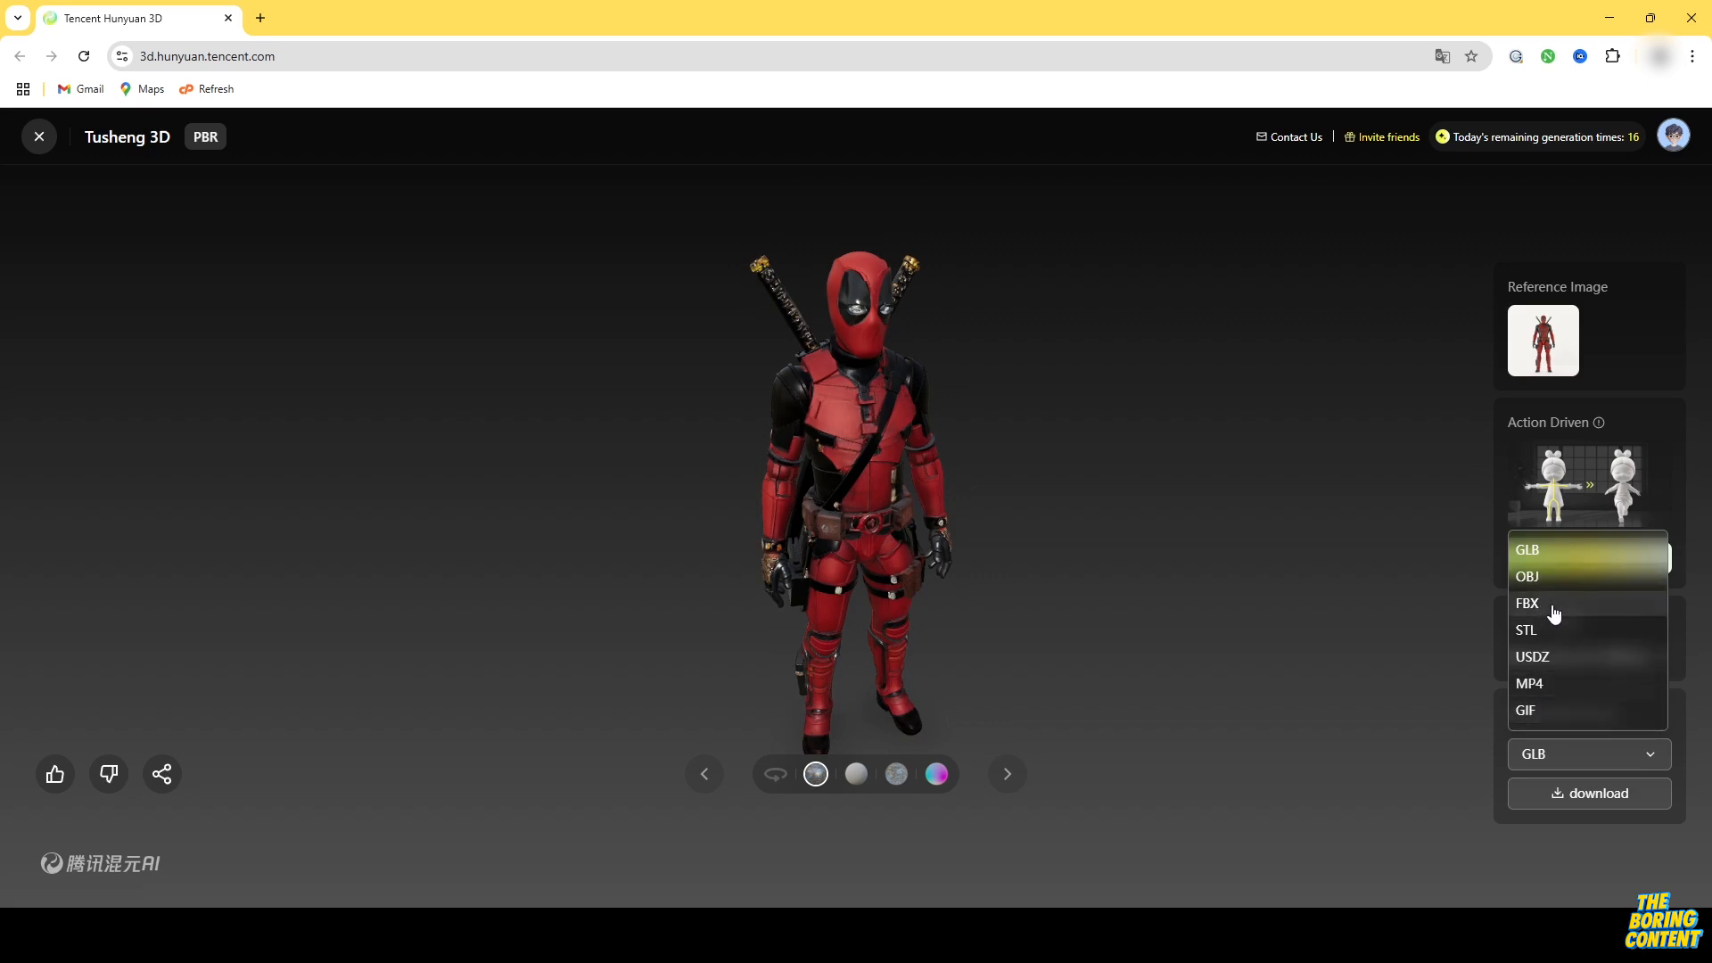
pyautogui.click(1528, 602)
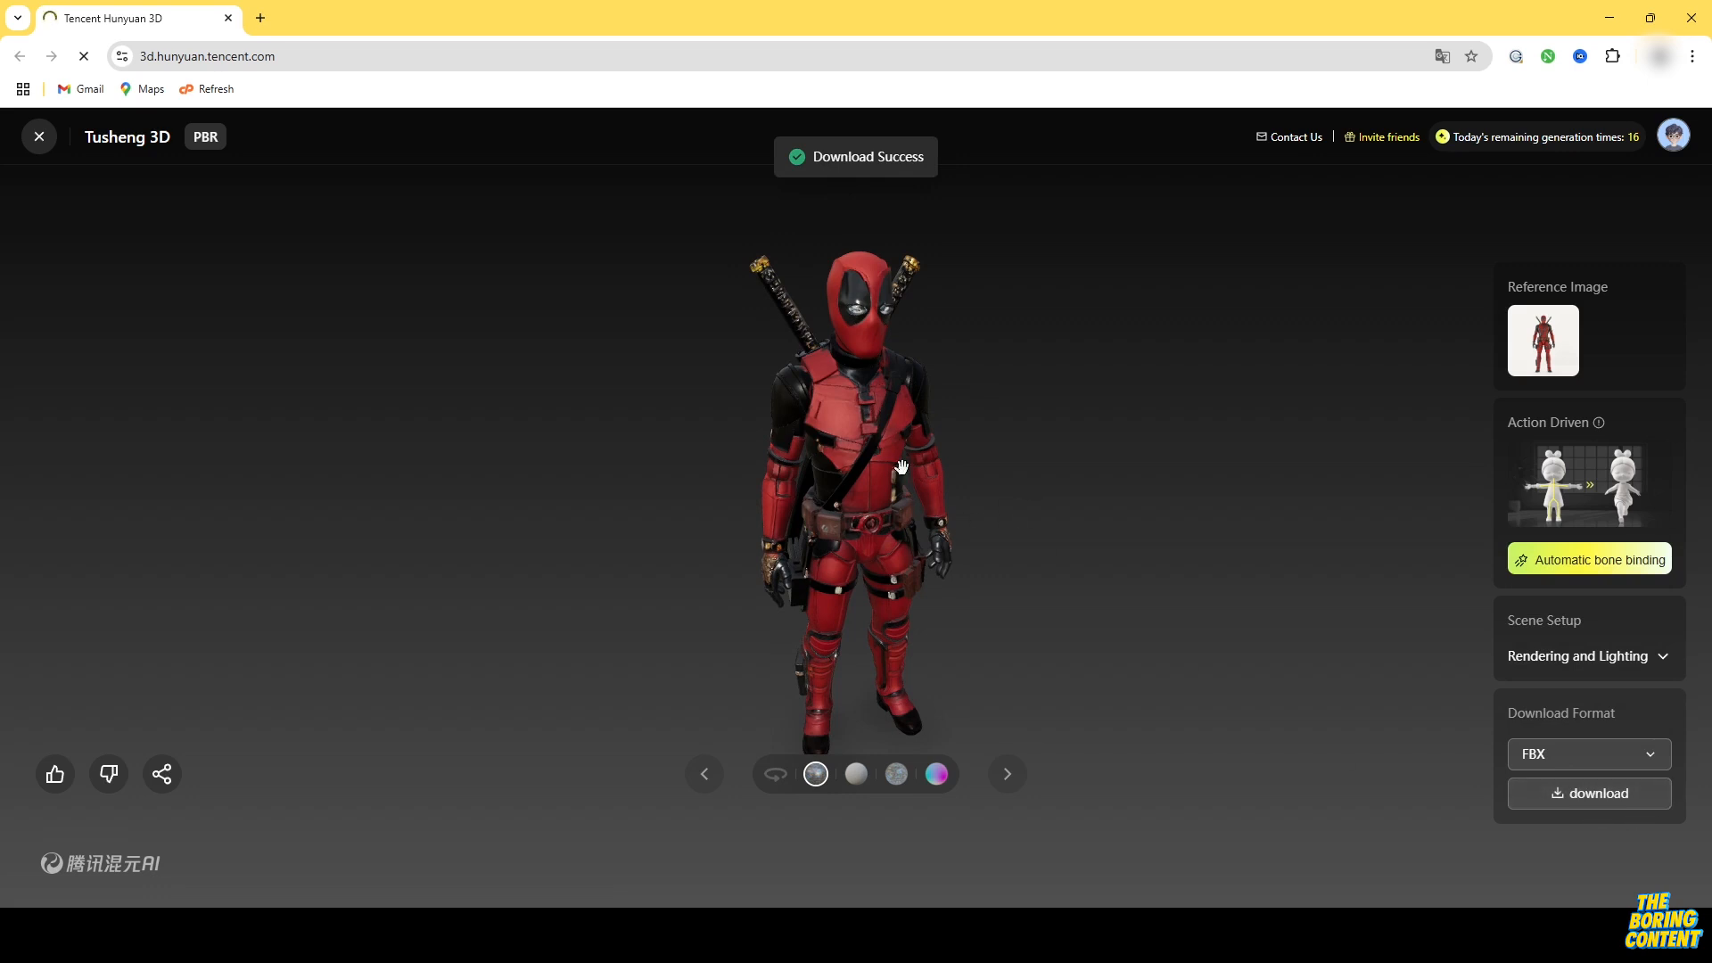
pyautogui.click(1588, 792)
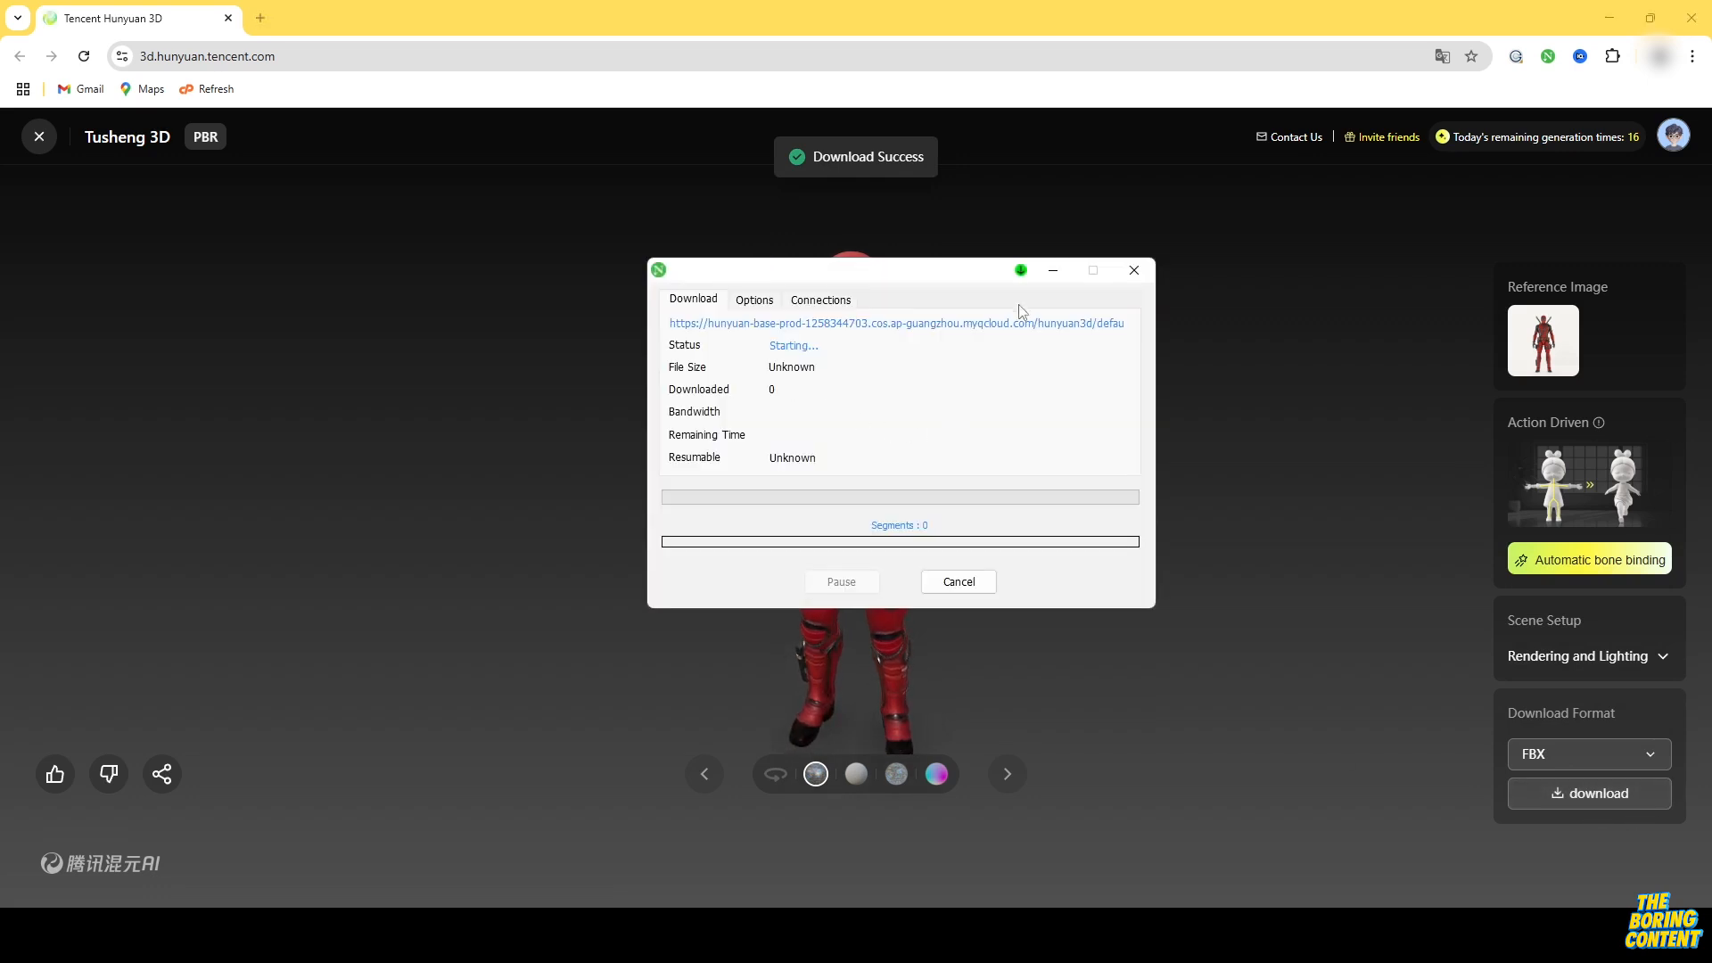